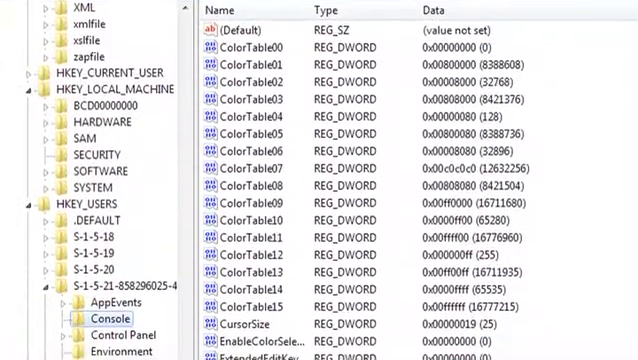
- Scroll through the Console key's colour and font values in Registry Editor
scroll(down, 3)
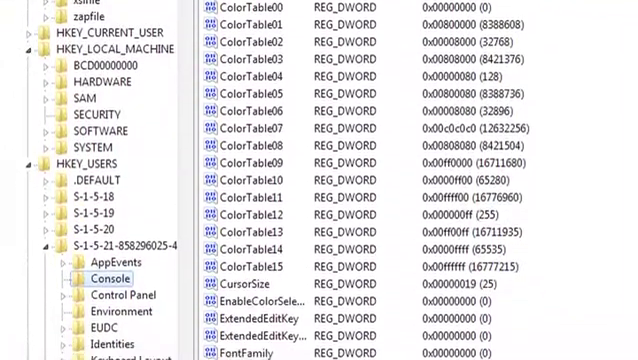
scroll(down, 3)
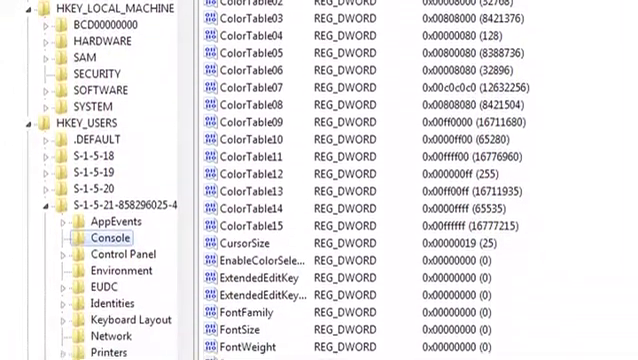
scroll(down, 3)
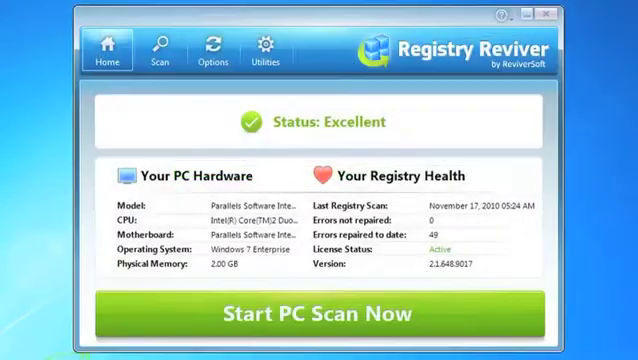
- Open the Scan section and begin the error scan across 13 of 14 areas
click(159, 49)
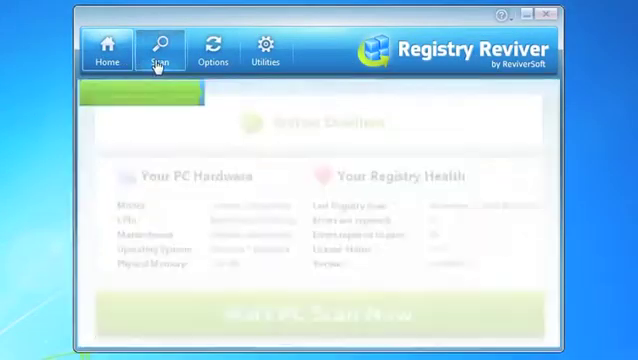
click(159, 52)
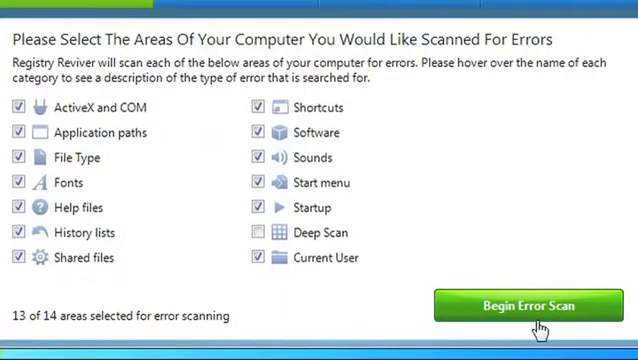
click(519, 305)
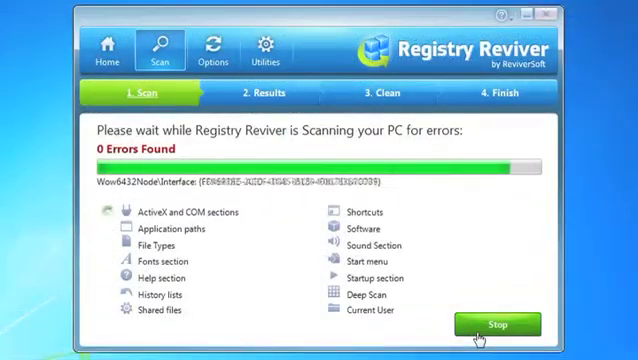